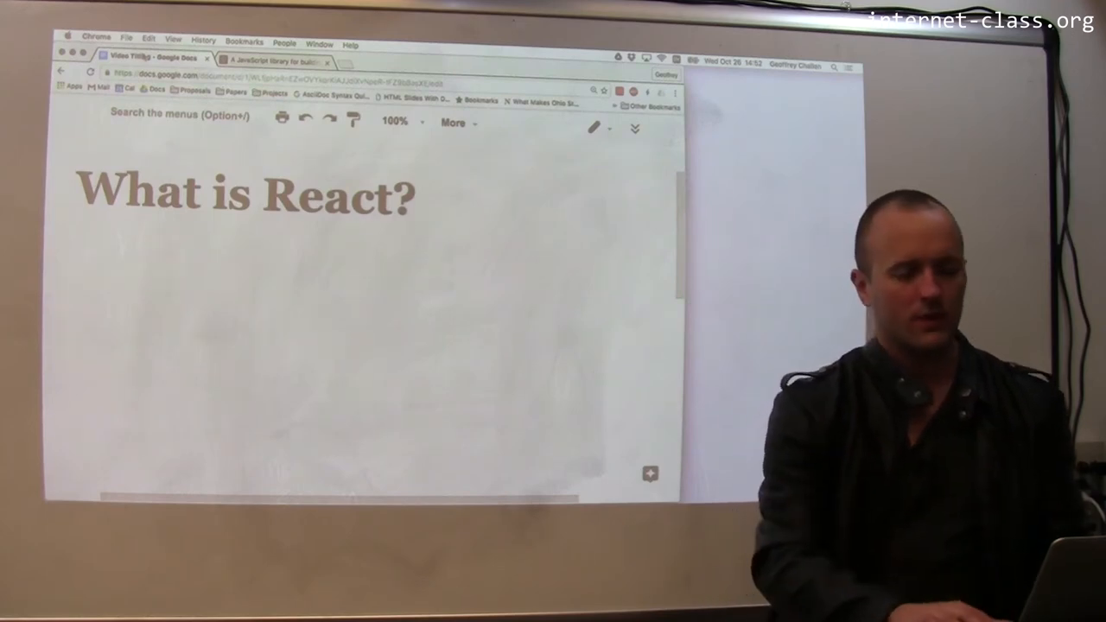
# Step: Switch to the Chrome tab showing the React homepage
pyautogui.click(273, 63)
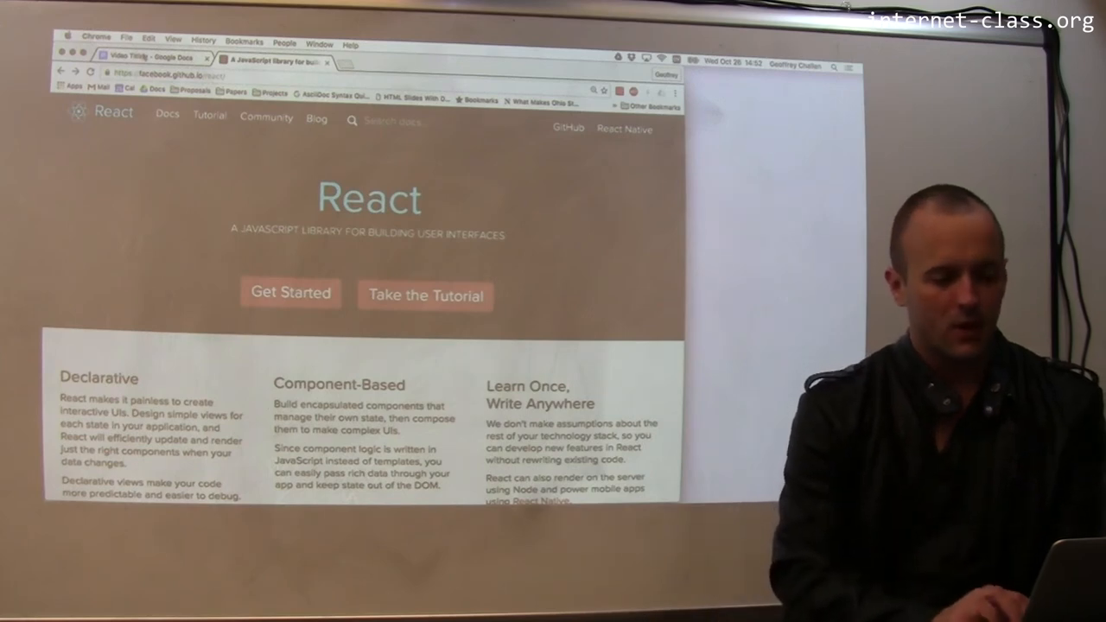
# Step: Scroll the React homepage down to the Timer component example in the live JSX editor
pyautogui.scroll(-3)
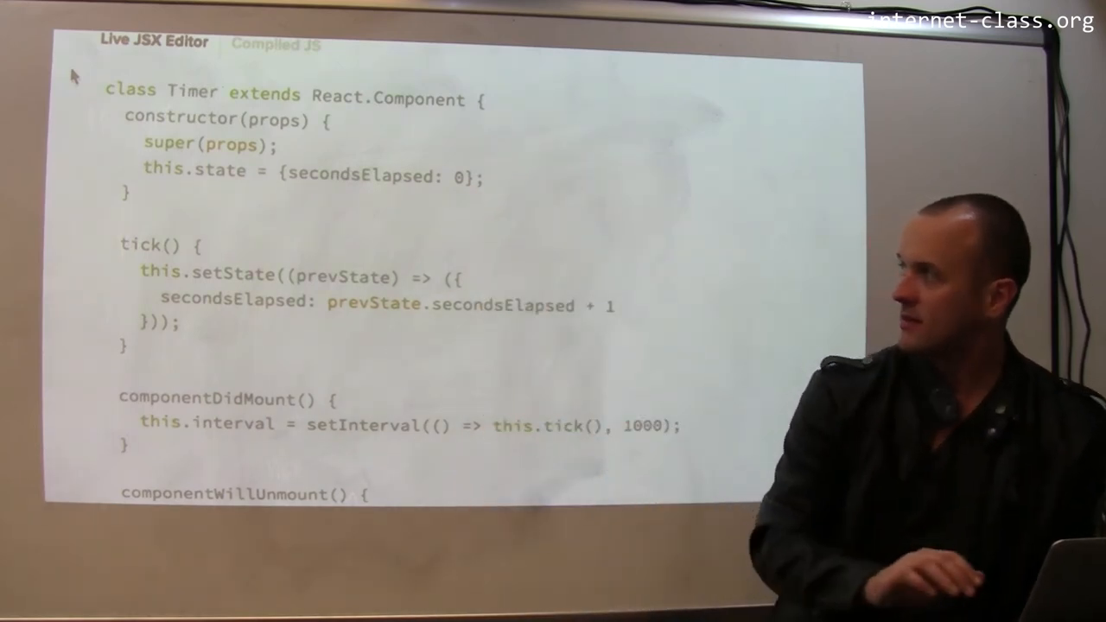
# Step: Scroll the Timer example down to its componentWillUnmount cleanup and render method
pyautogui.scroll(-3)
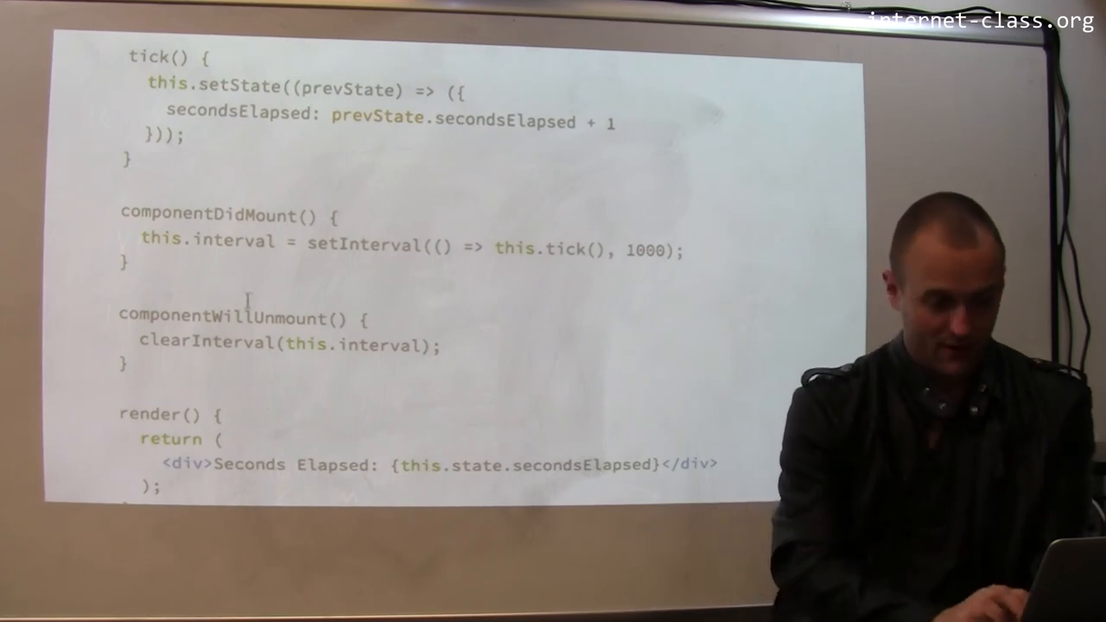
pyautogui.scroll(-3)
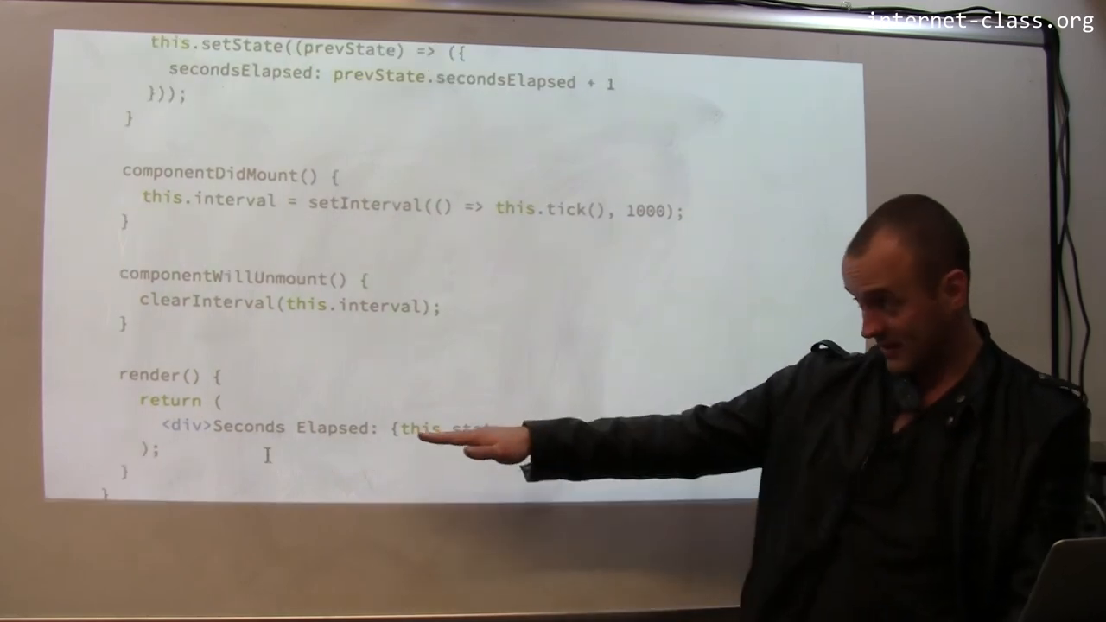